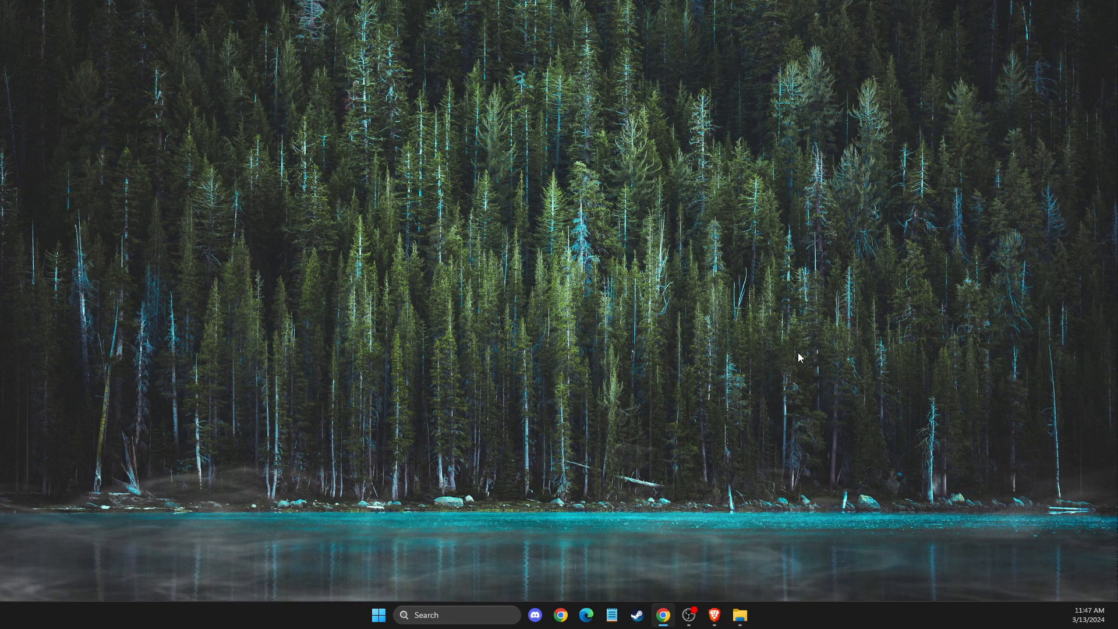
Launch Task Manager via Windows Search and review the running apps and background processes.
text(task Manager)
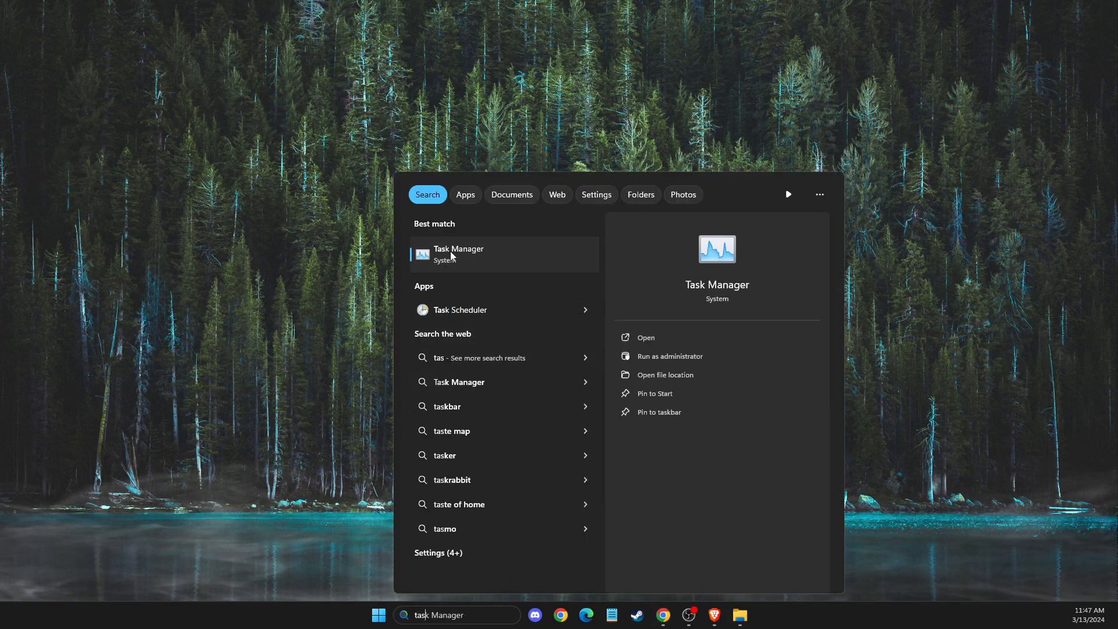
click(459, 254)
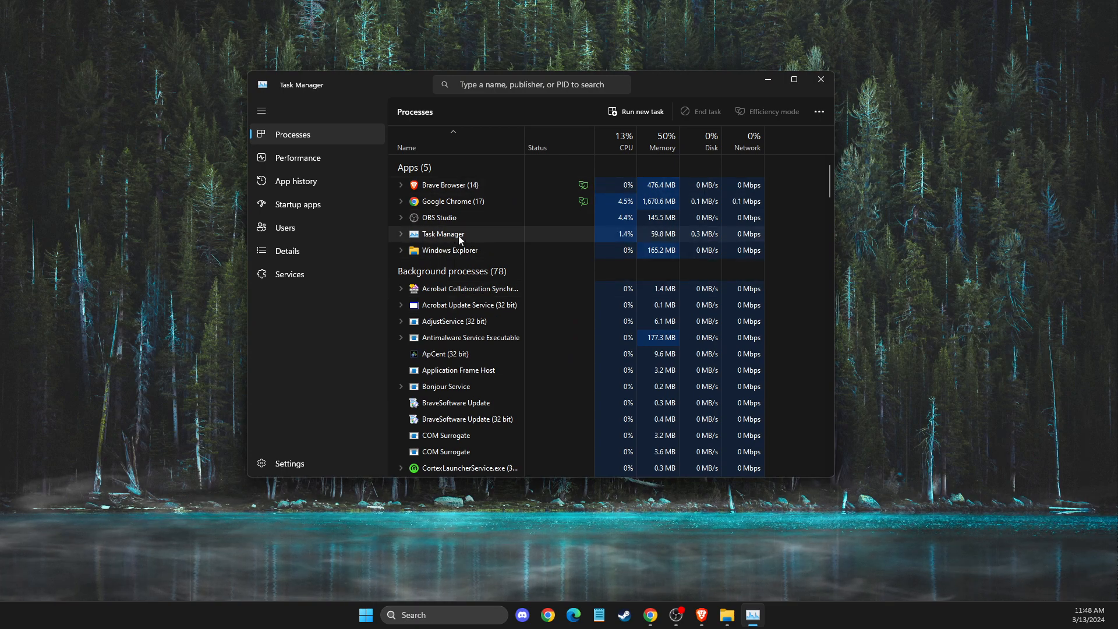
right_click(443, 234)
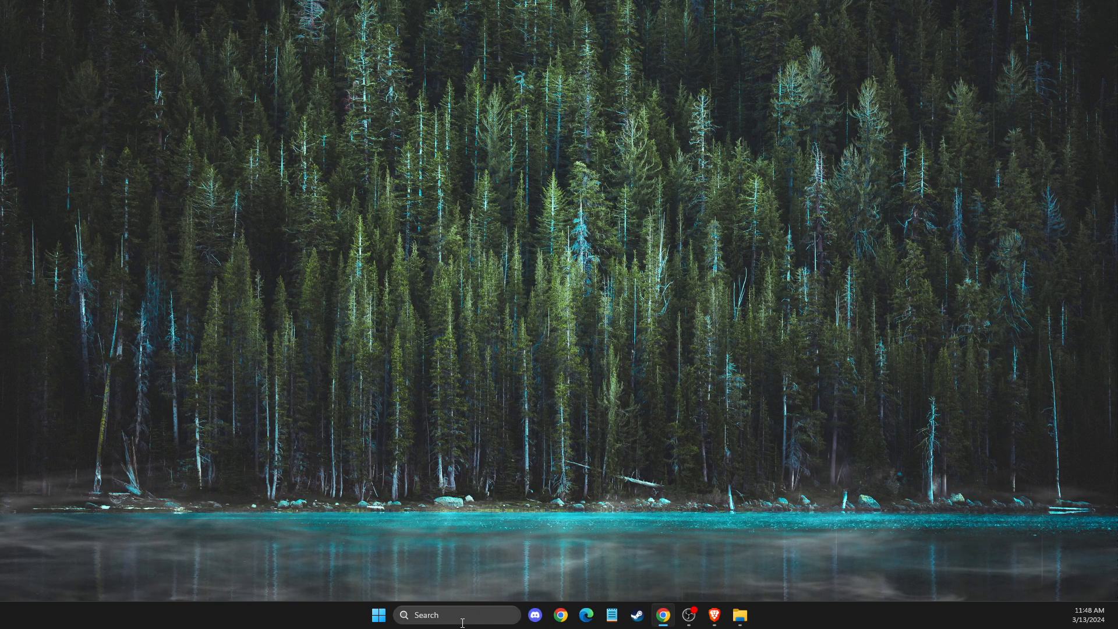
Locate Genshin Impact via search and follow its shortcut to the install folder containing launcher.exe.
text(genshin Impact)
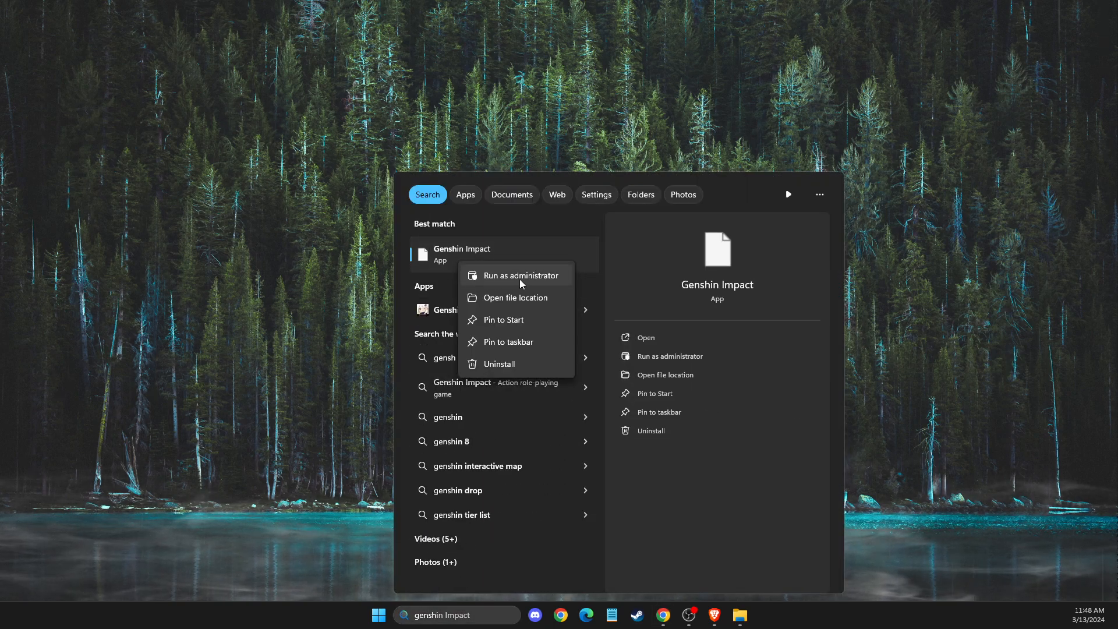
click(517, 297)
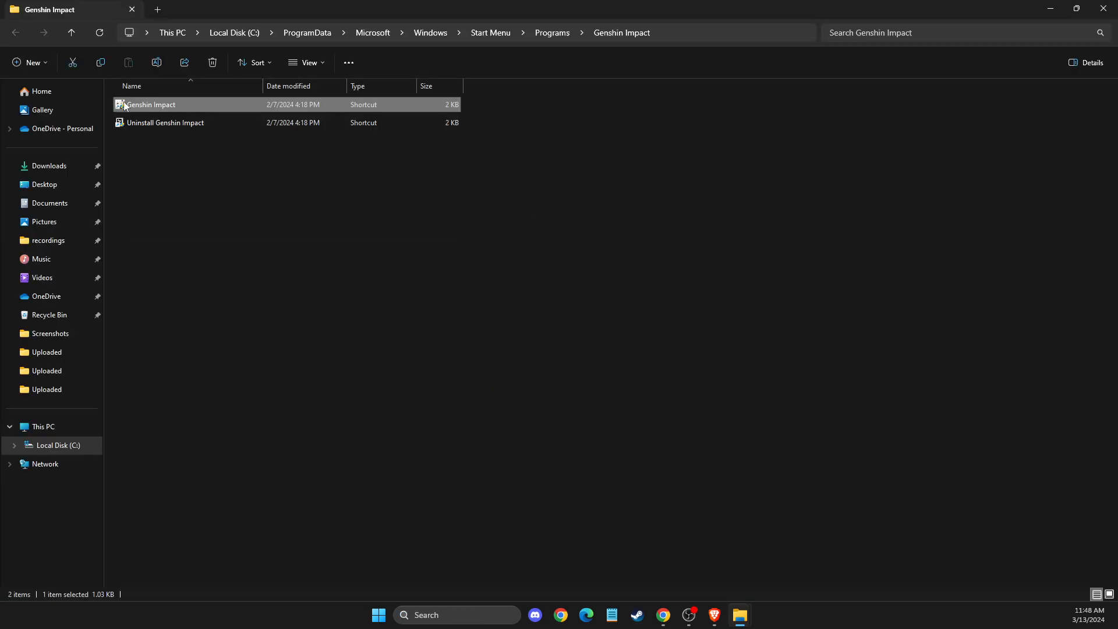
right_click(150, 105)
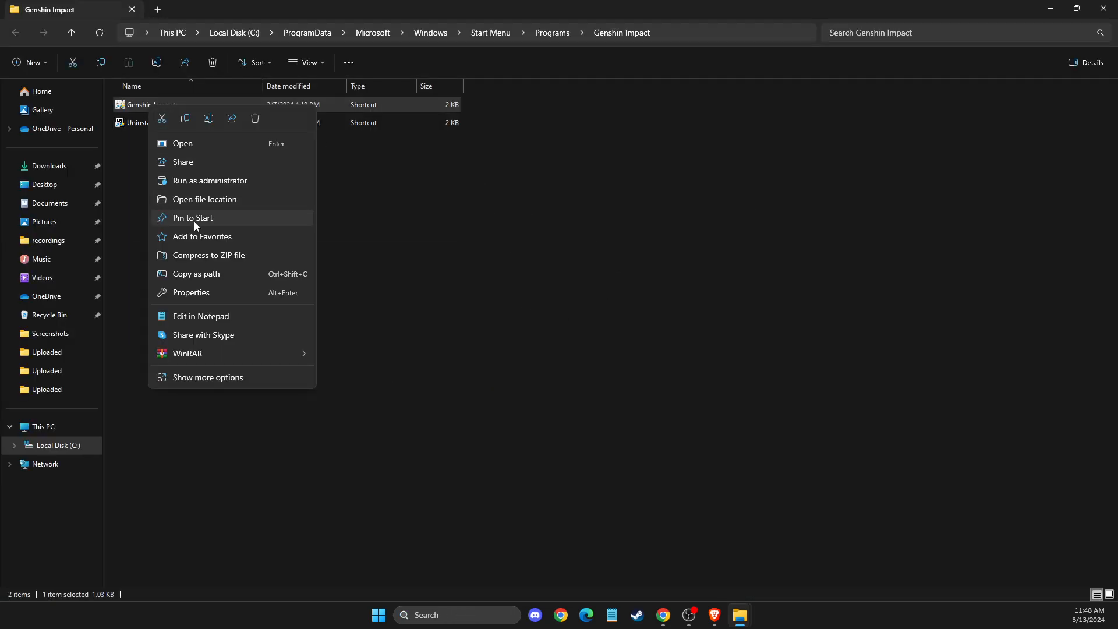
click(205, 199)
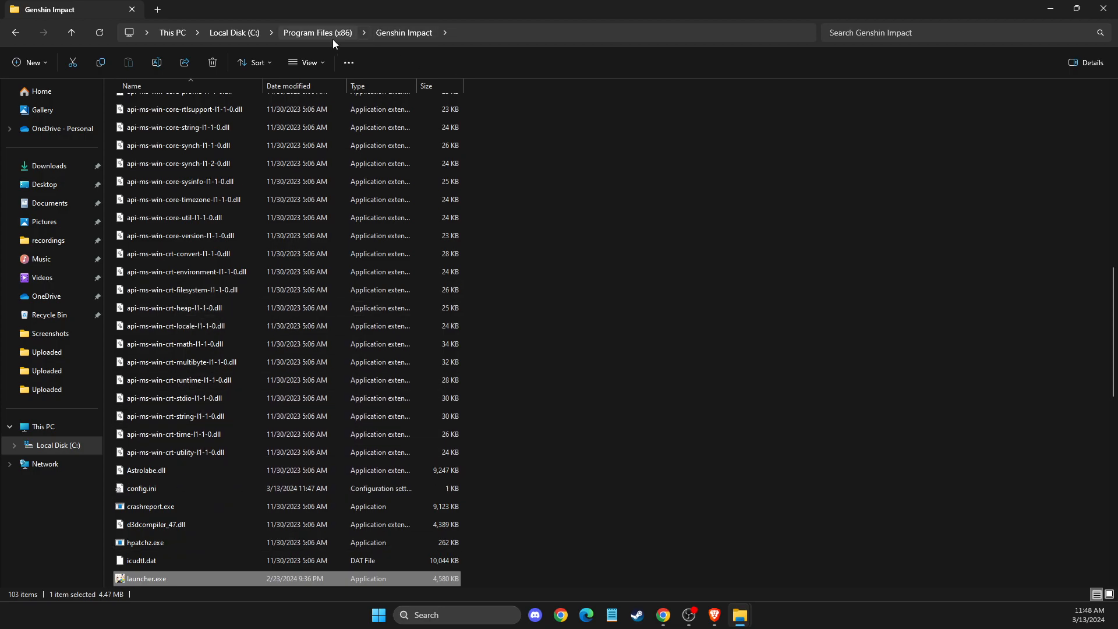
mouse_move(337, 42)
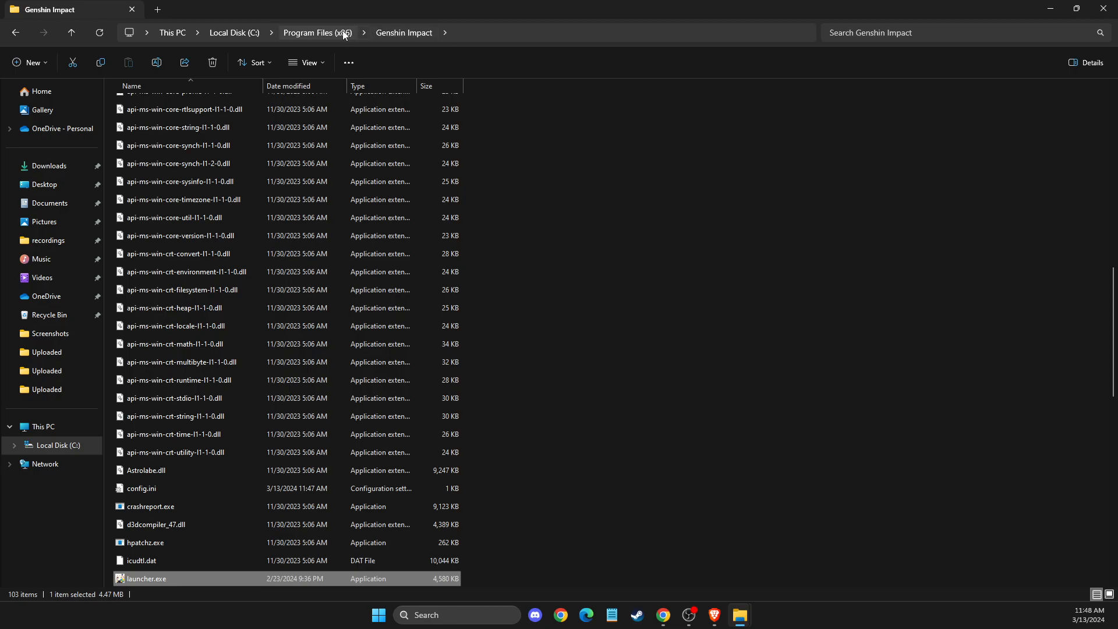
Cut the Genshin Impact folder from Program Files (x86) and go up to Local Disk (C:).
click(317, 32)
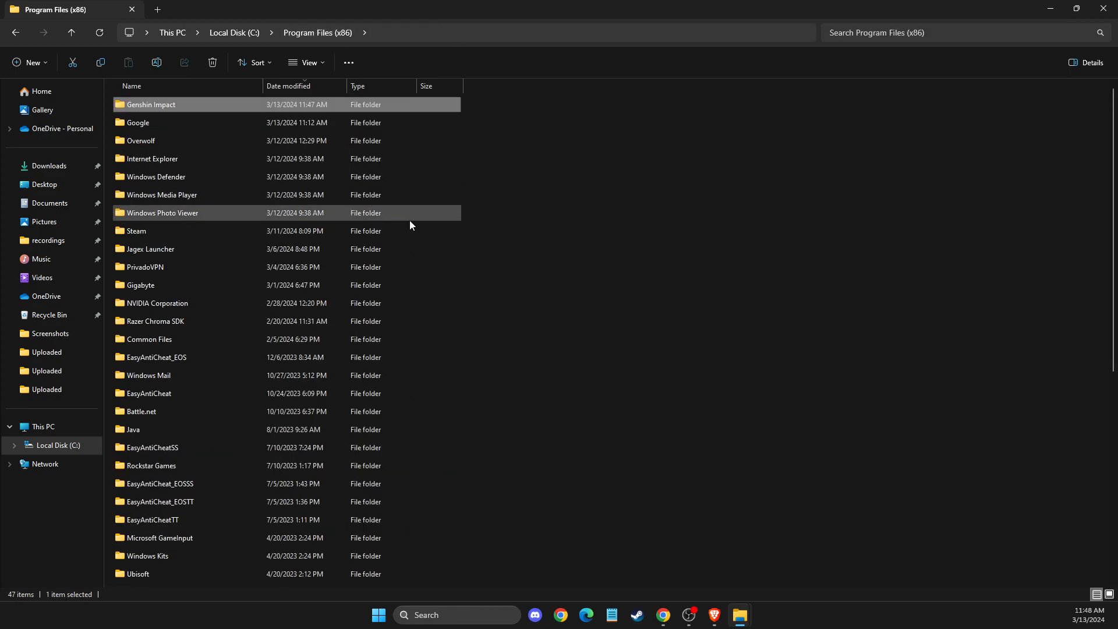
mouse_move(169, 111)
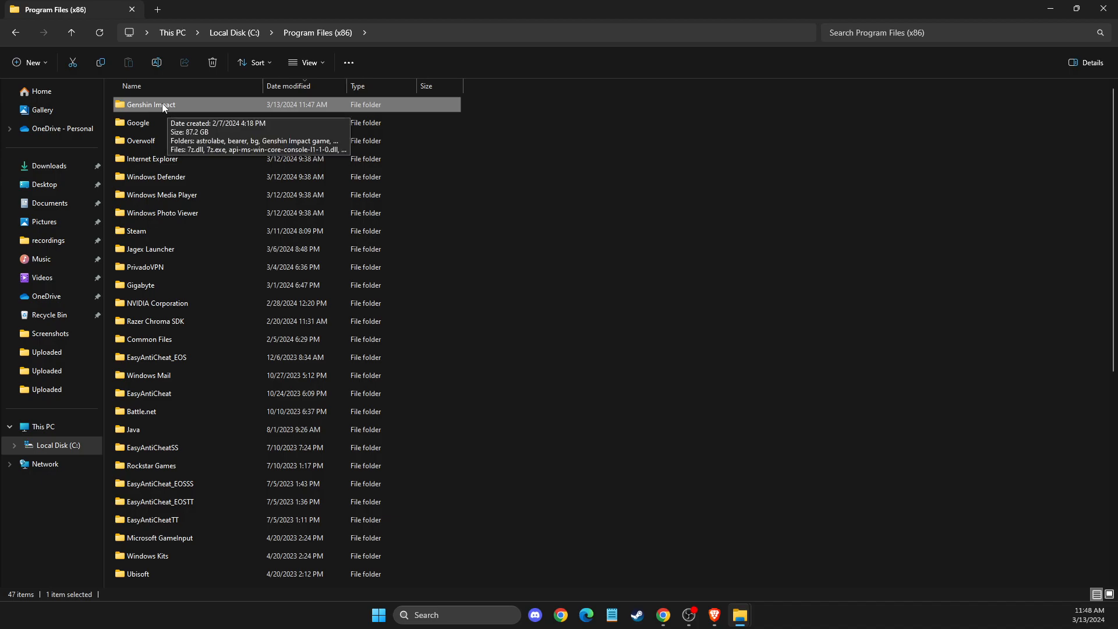
right_click(151, 104)
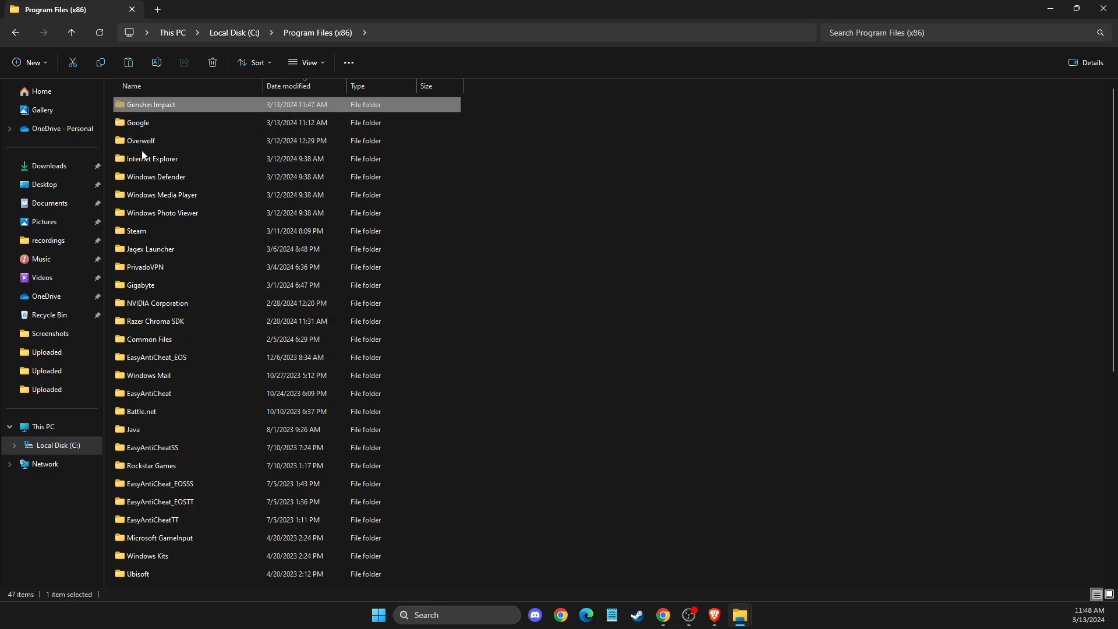
mouse_move(45, 427)
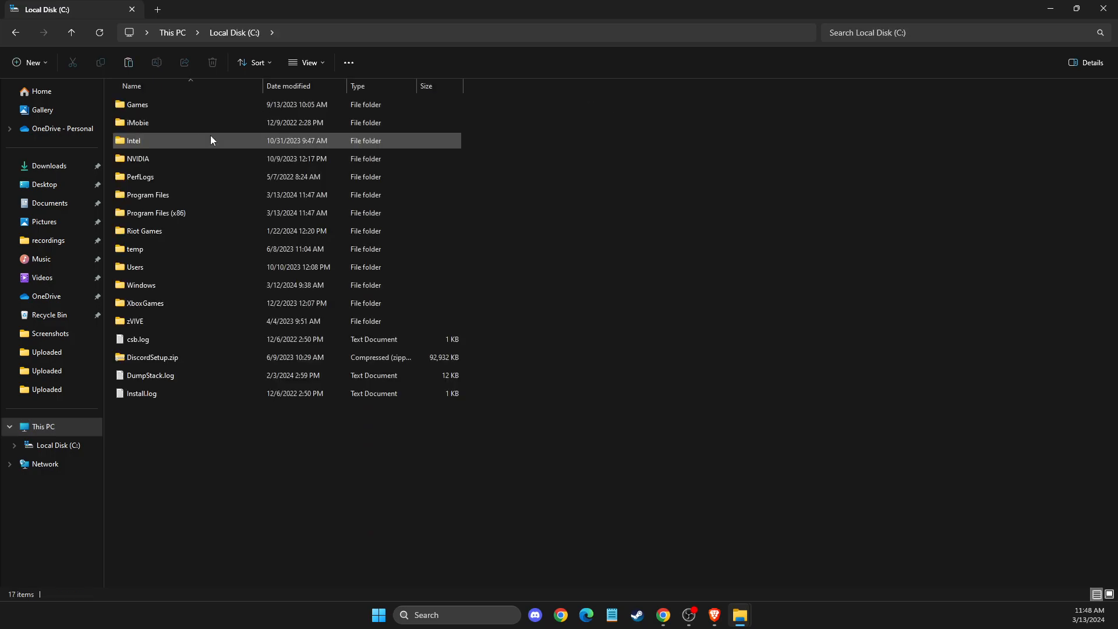
click(147, 194)
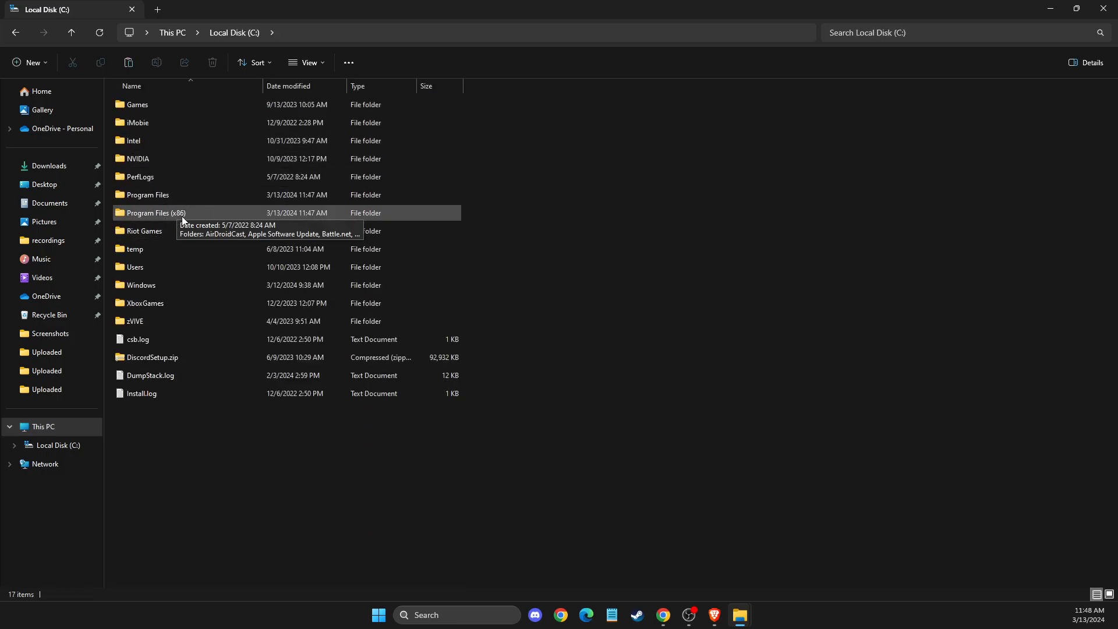
Paste the Genshin Impact folder into Program Files and browse its contents.
double_click(148, 195)
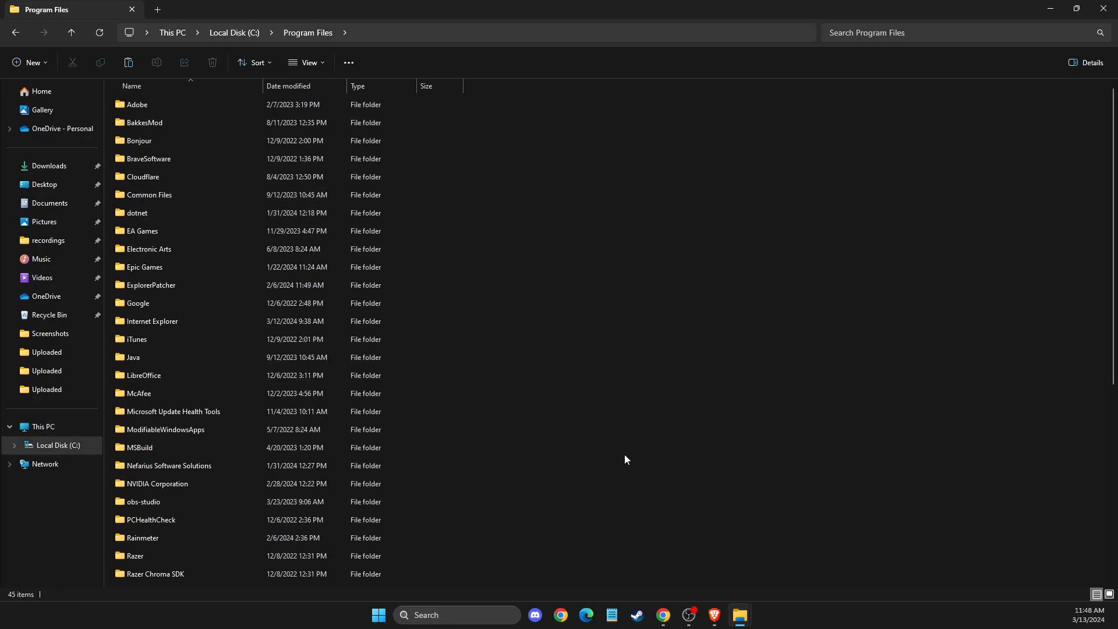
right_click(625, 459)
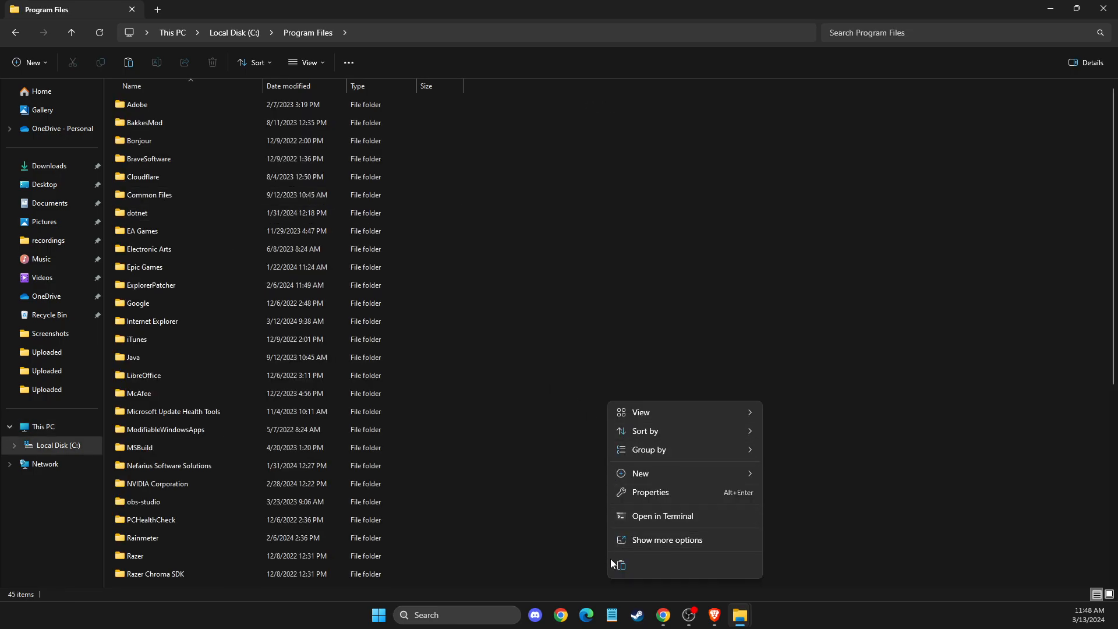
mouse_move(619, 565)
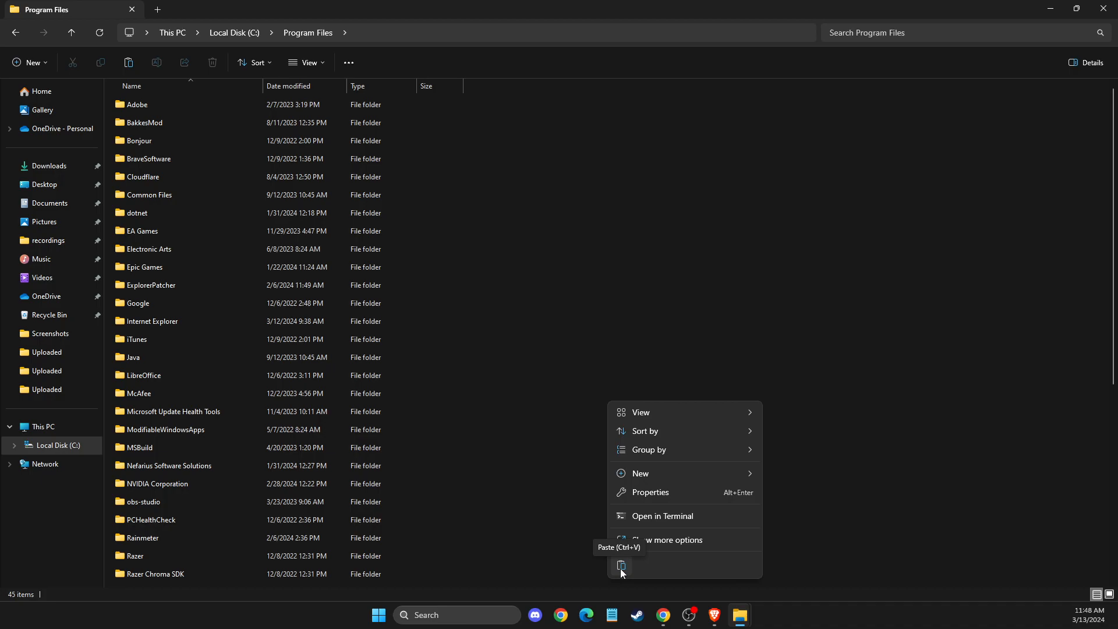
click(621, 566)
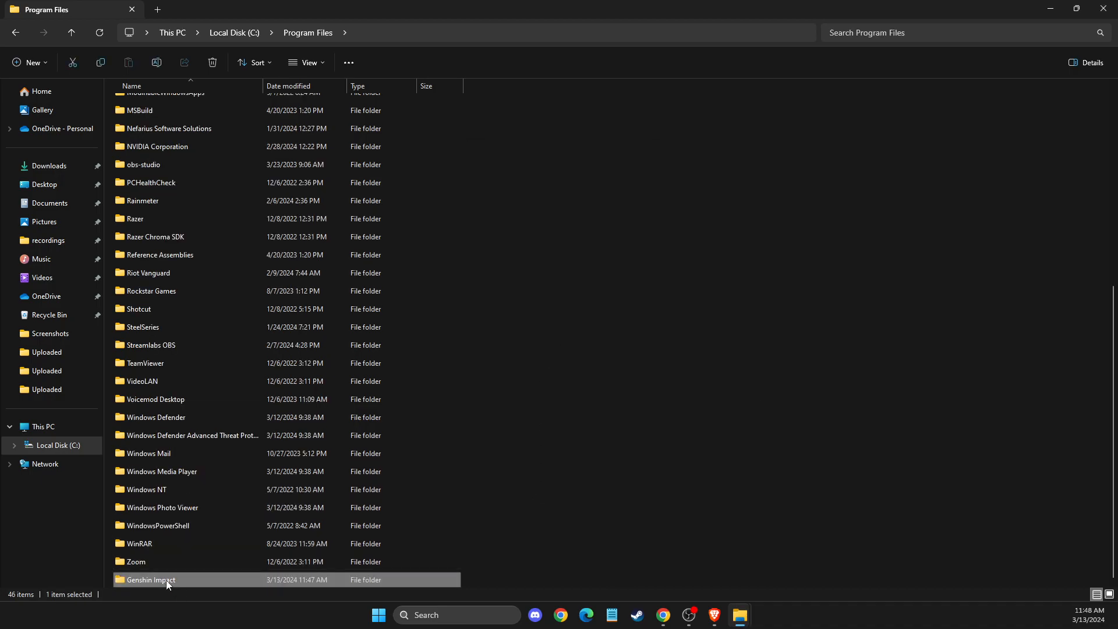
mouse_move(150, 581)
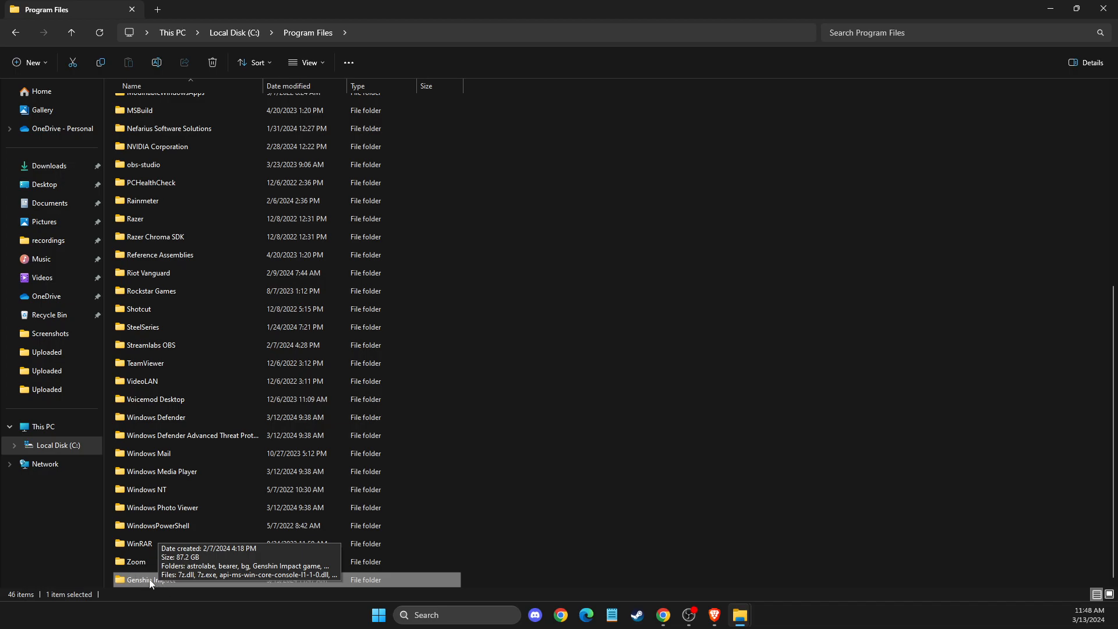
double_click(147, 579)
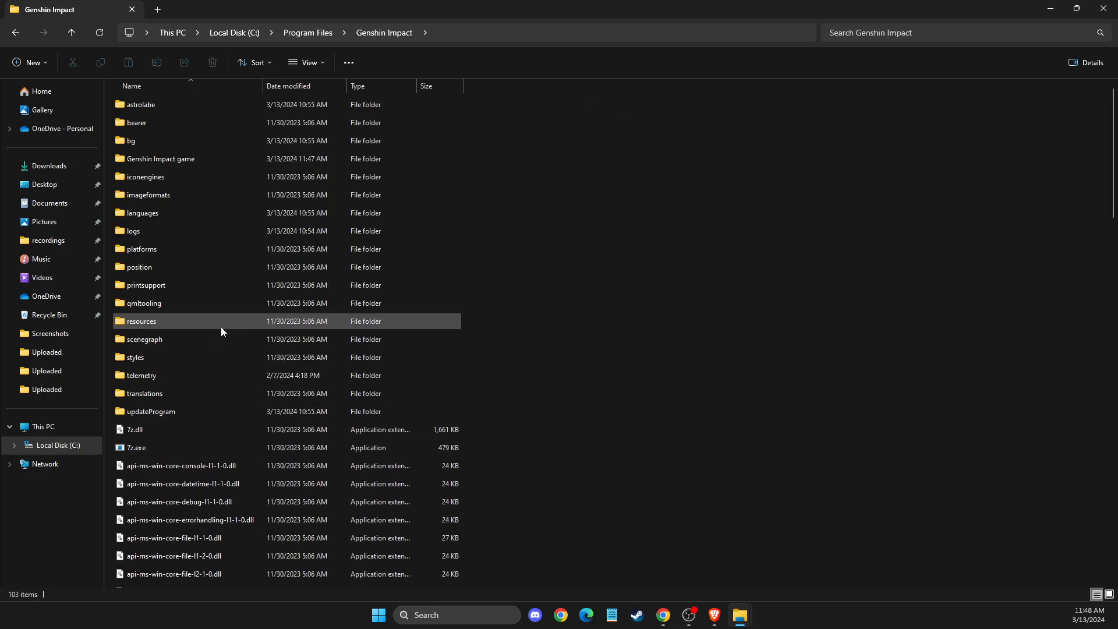
scroll(down, 3)
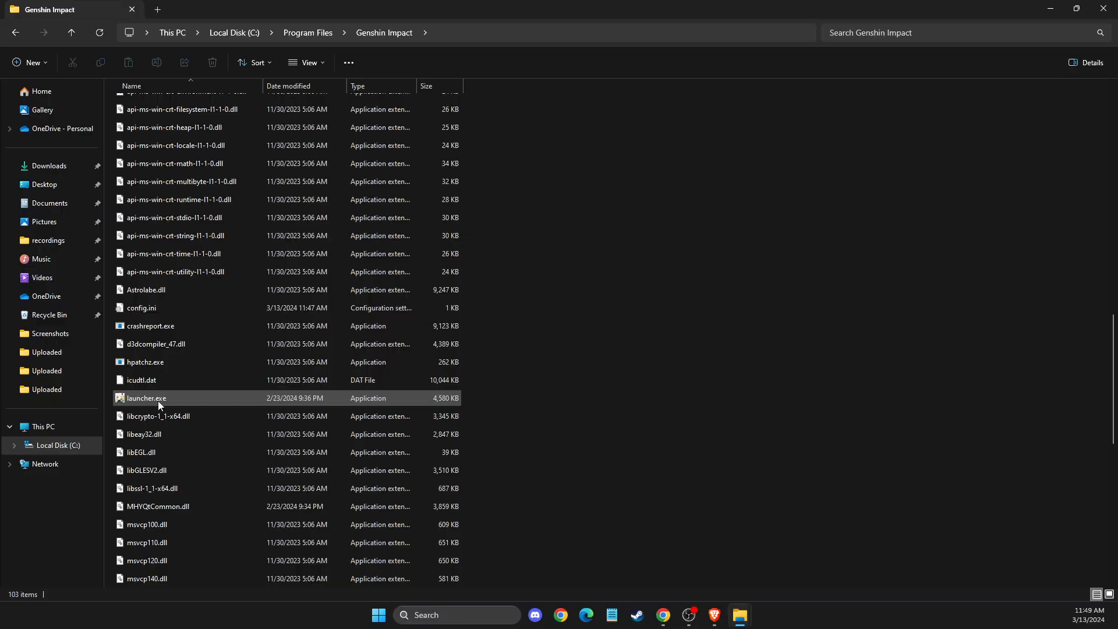
Run launcher.exe from the new Program Files location, then close the Genshin Impact launcher.
double_click(146, 399)
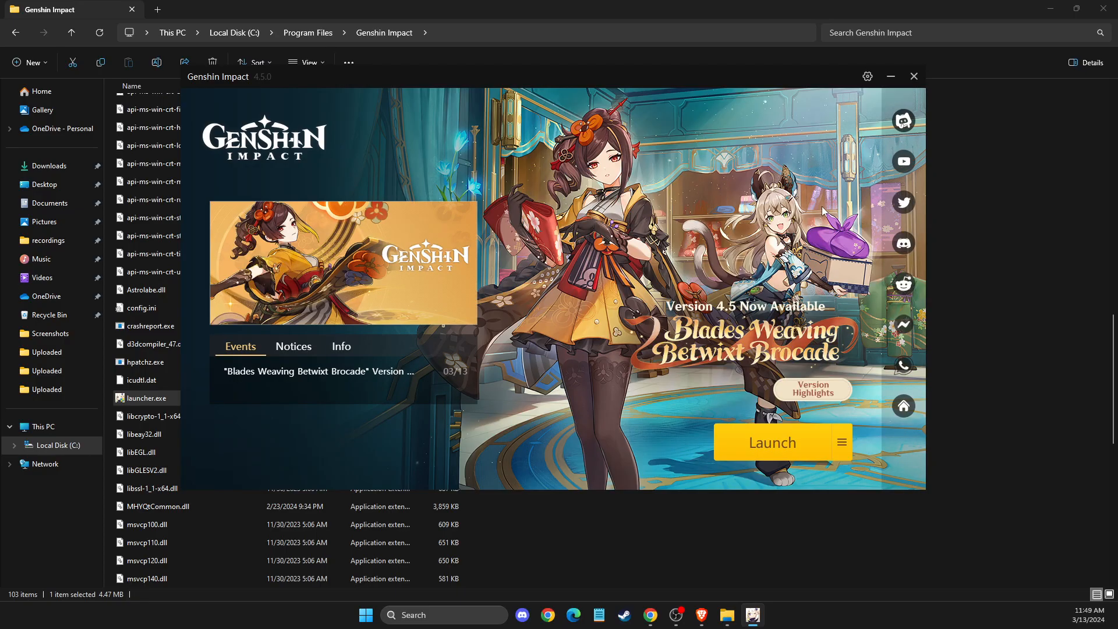
click(913, 77)
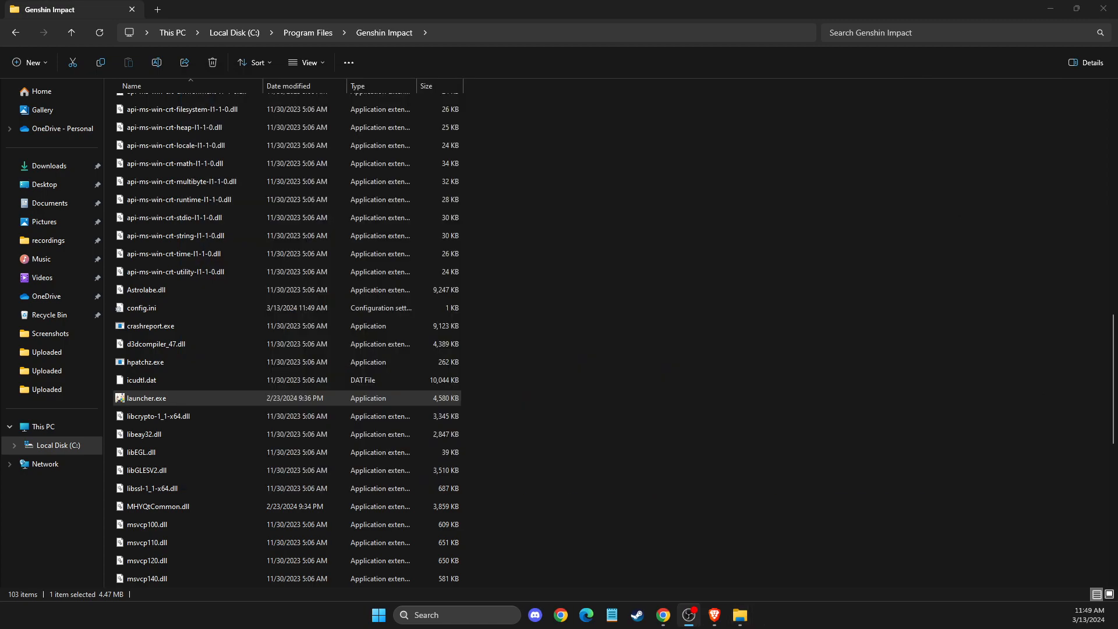